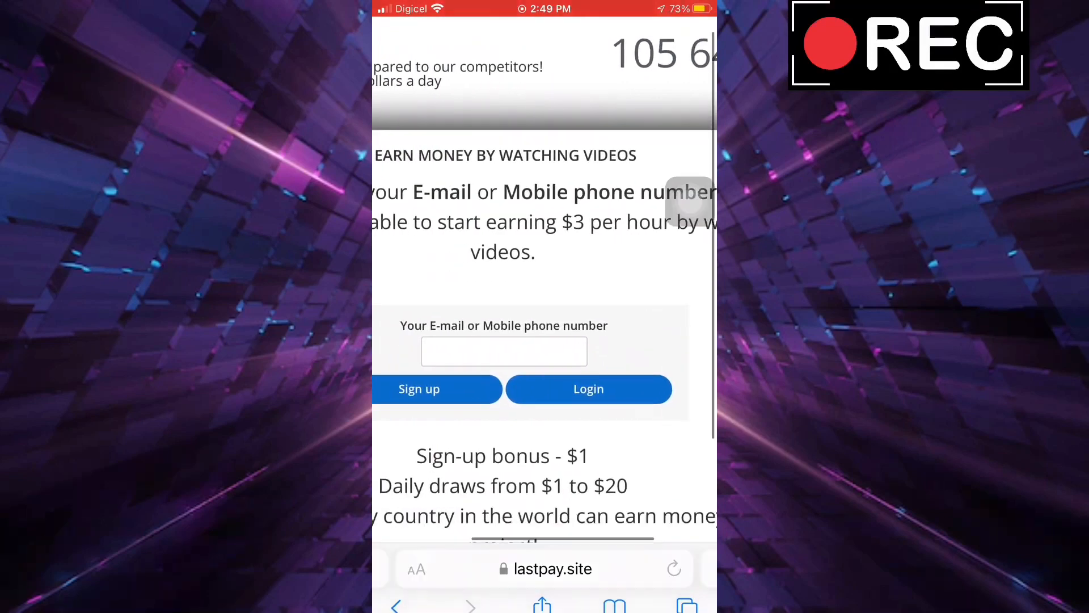
# Step: Enter the Gmail login email address in the E-mail field and dismiss the keyboard
pyautogui.scroll(-3)
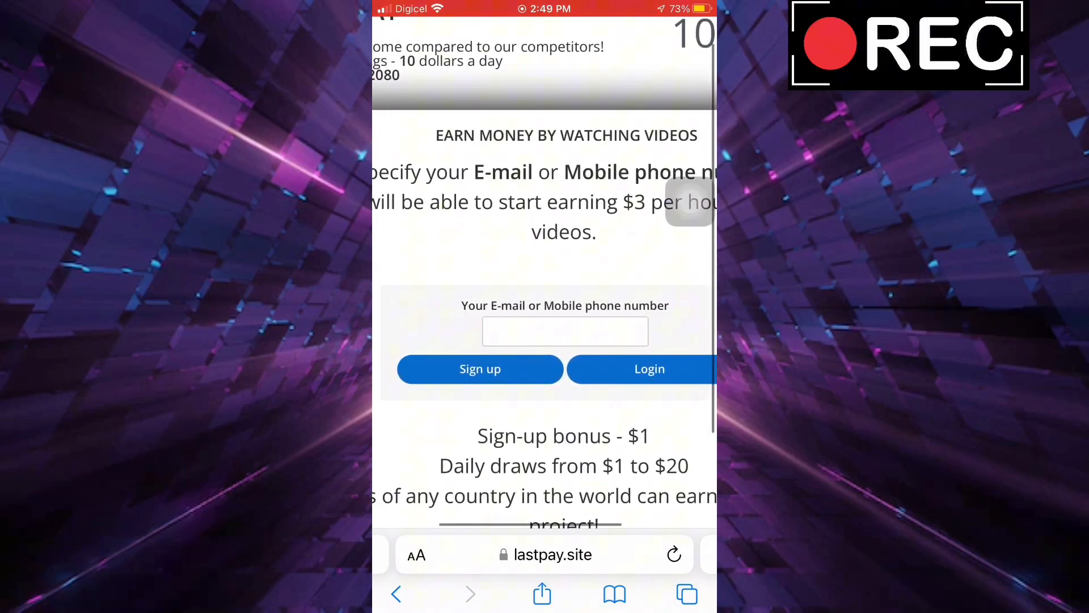
pyautogui.scroll(-3)
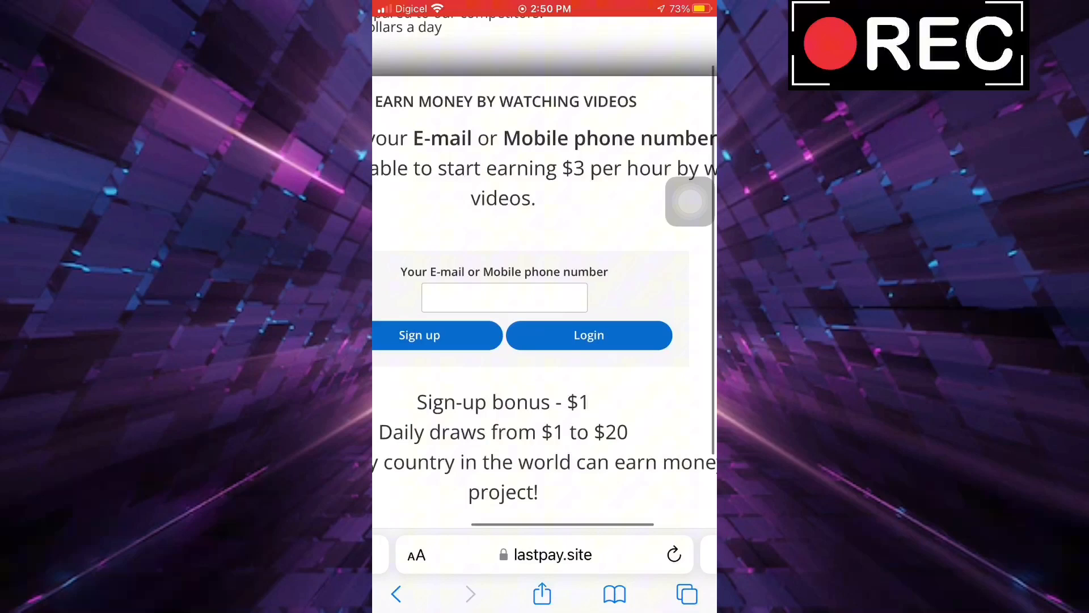
pyautogui.click(503, 297)
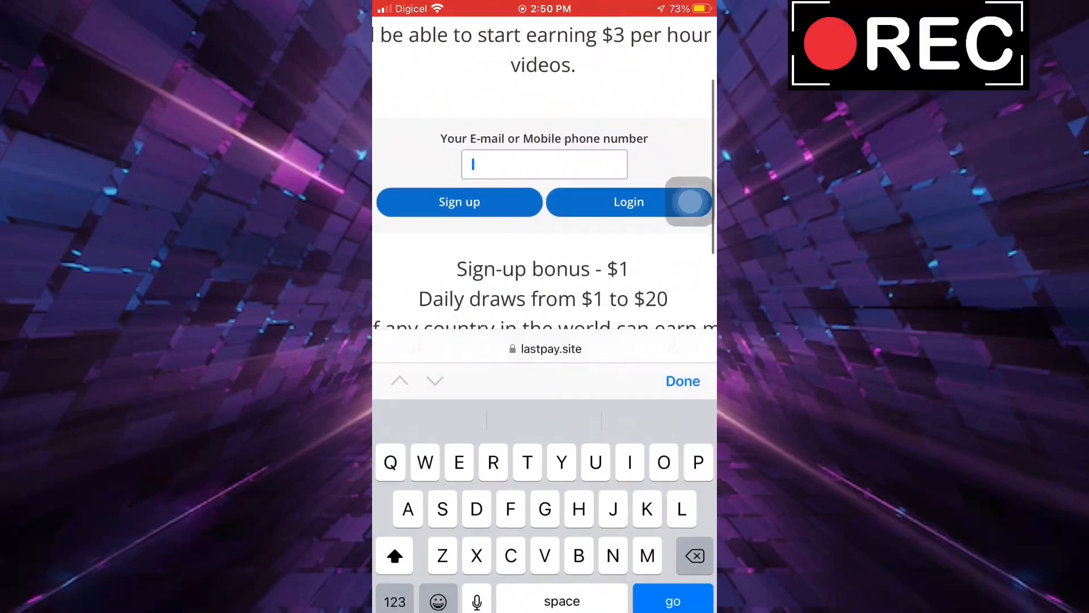
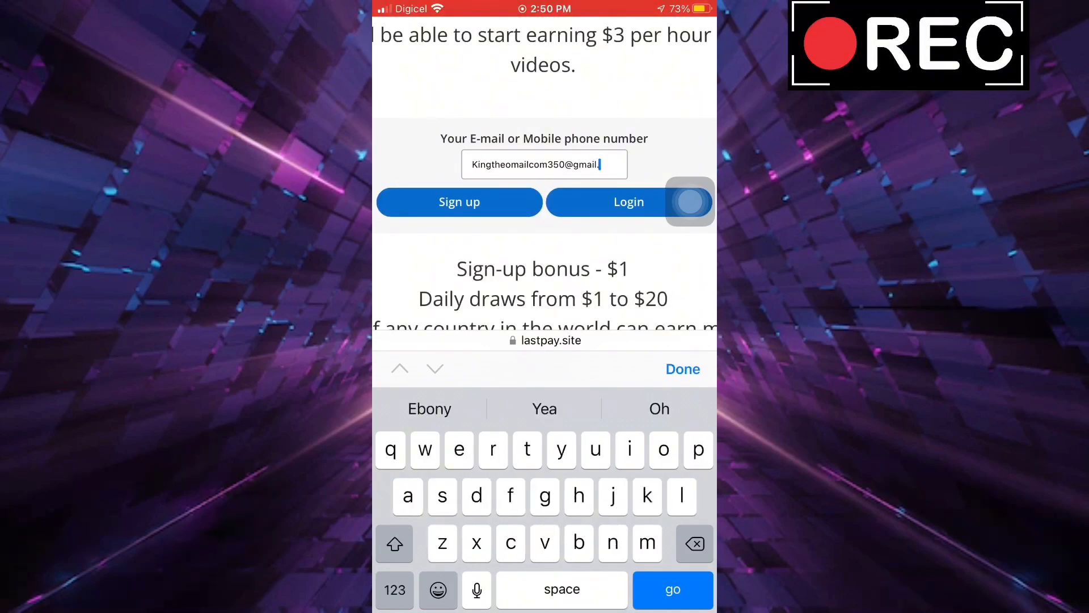
pyautogui.click(682, 369)
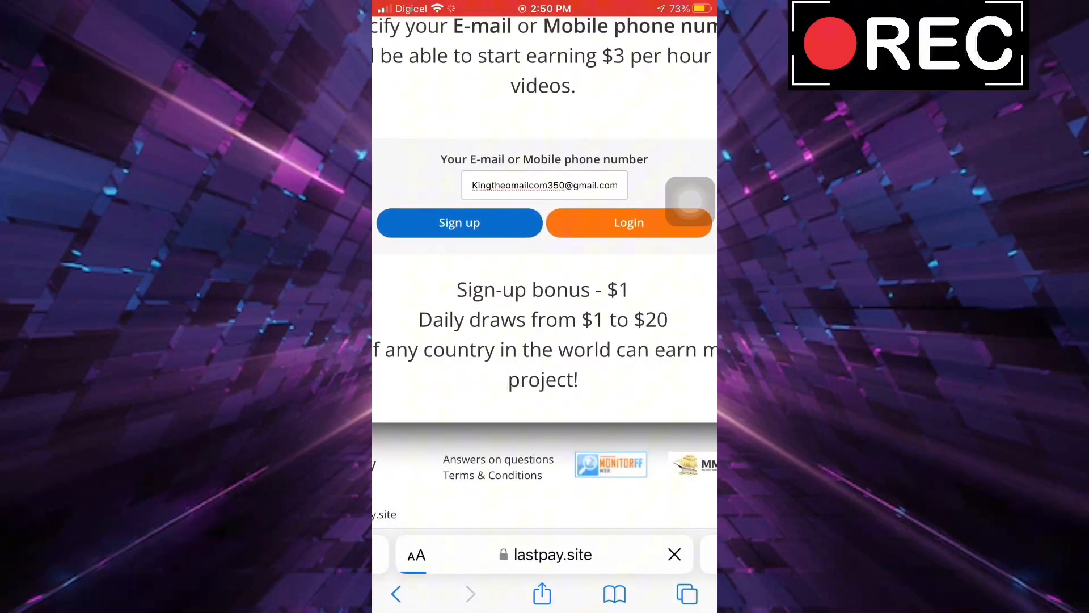
# Step: Log in and reach the affiliate page showing the $1.65 balance and referral link
pyautogui.click(627, 222)
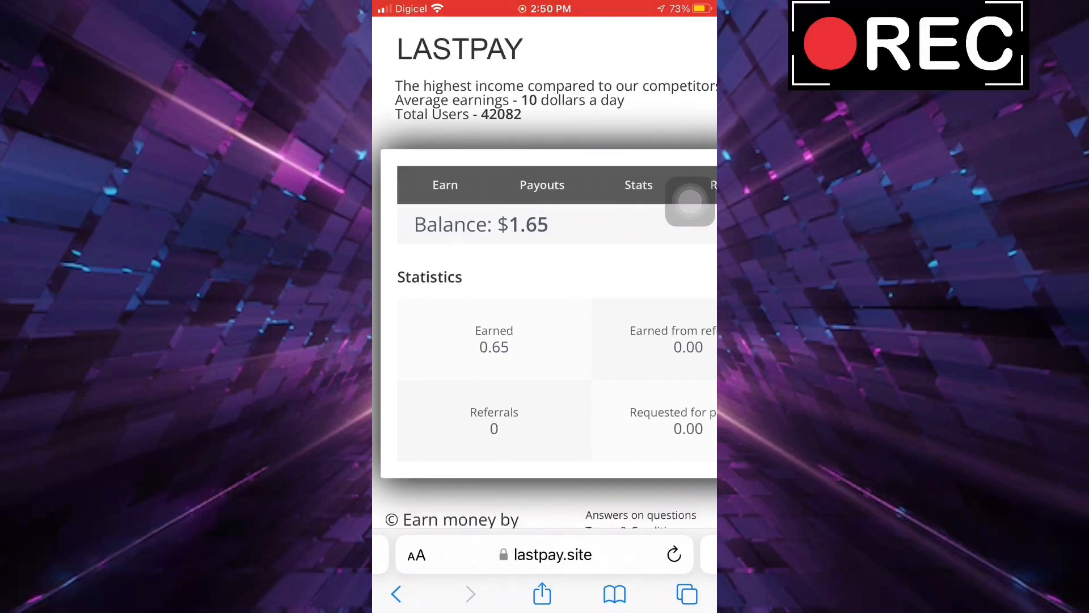
pyautogui.scroll(3)
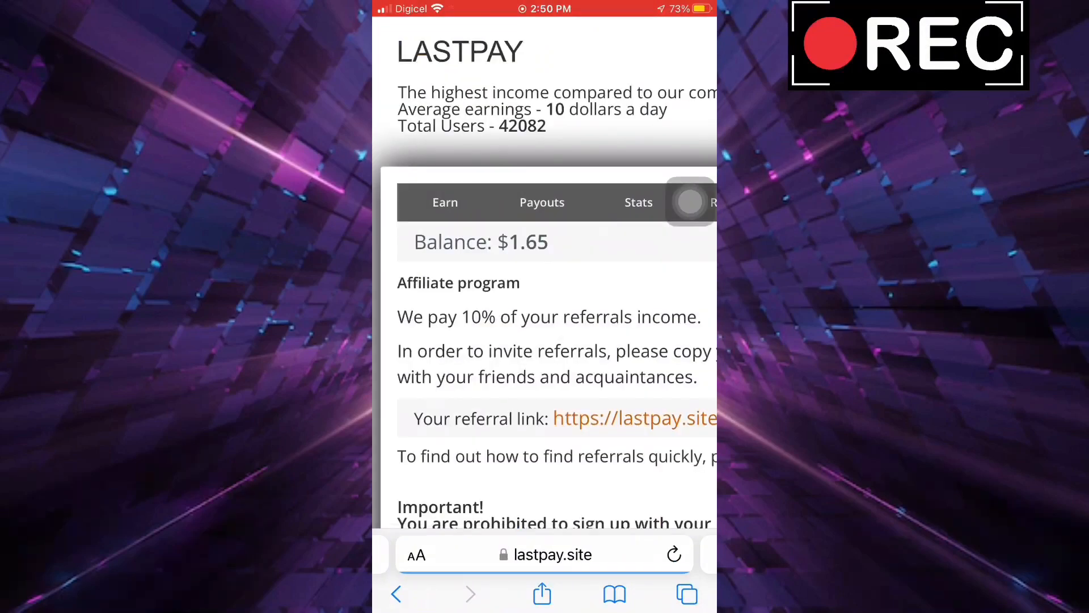
pyautogui.scroll(3)
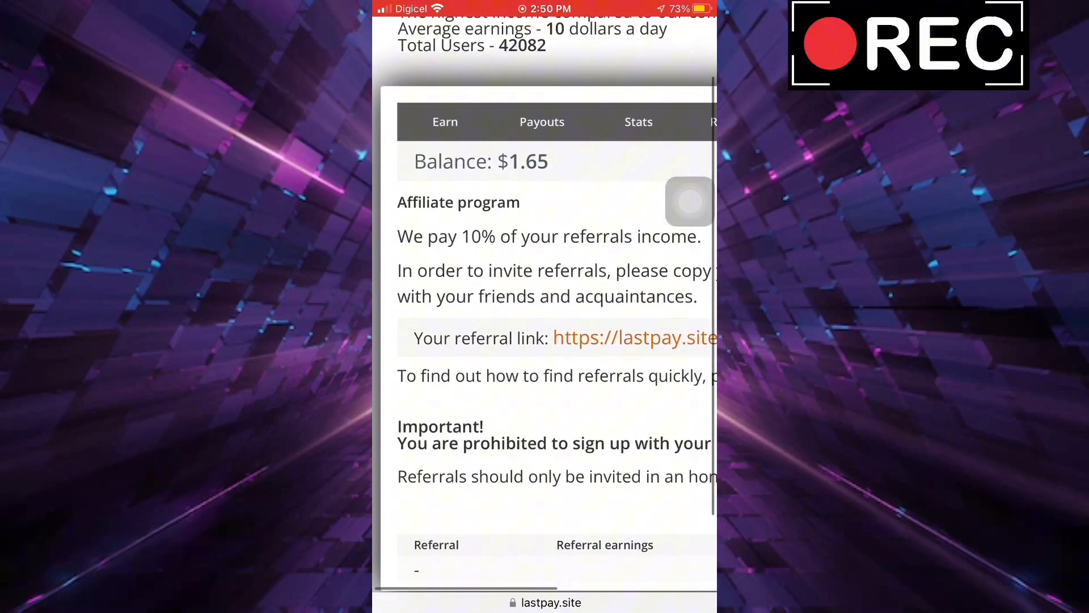
pyautogui.scroll(3)
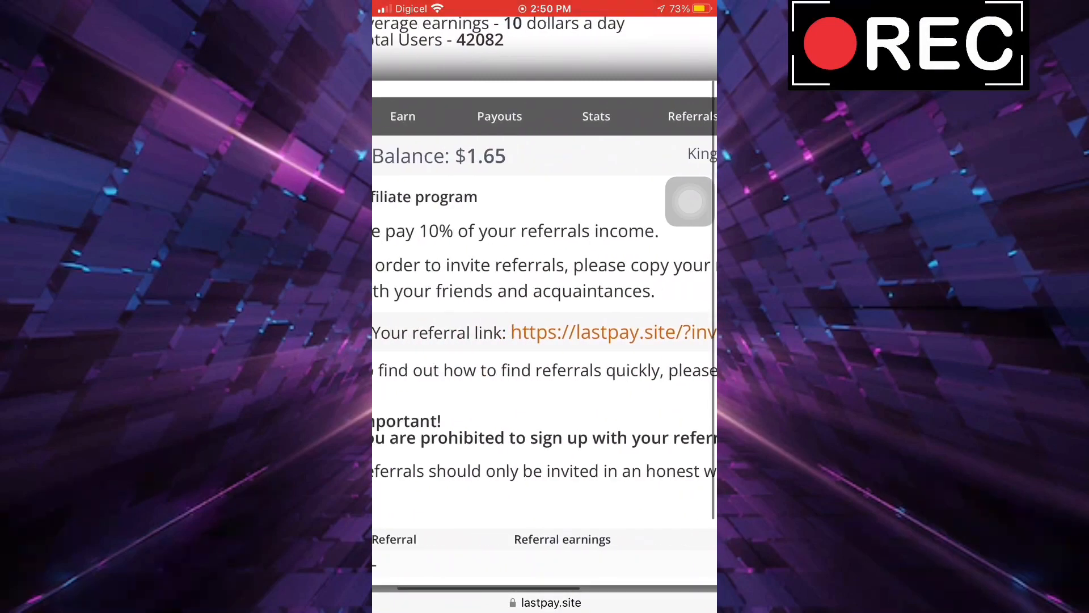
pyautogui.scroll(3)
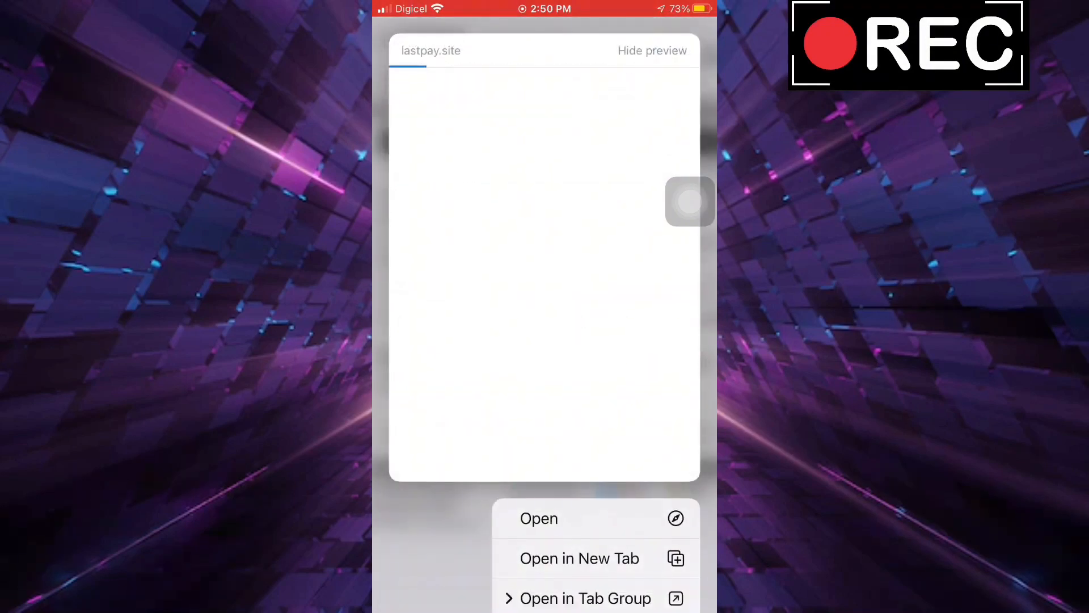
pyautogui.click(538, 518)
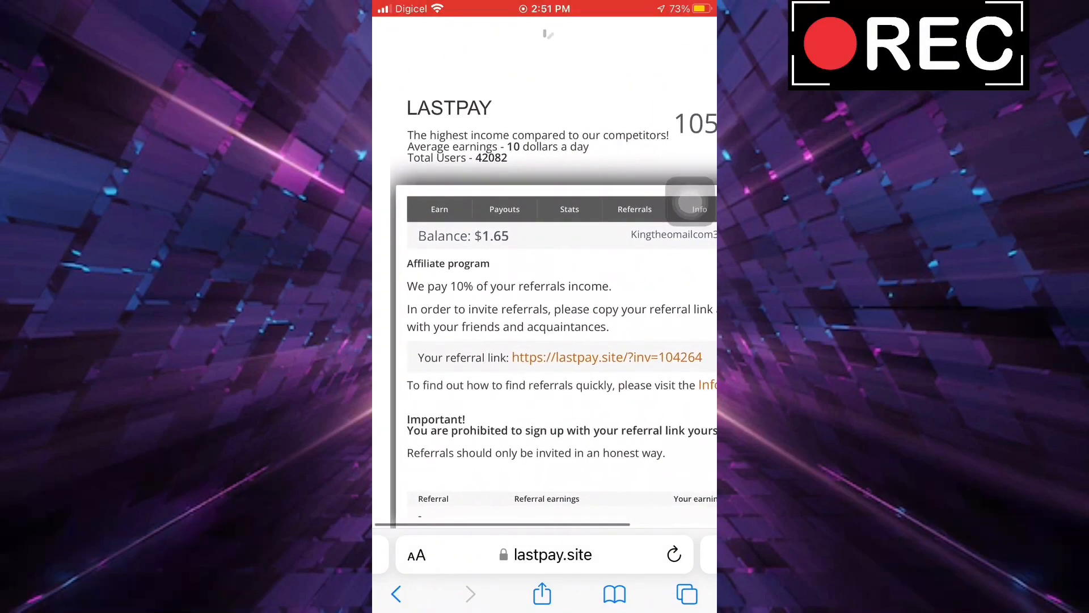
# Step: Request a Get money ad-watching payment from the earning page
pyautogui.scroll(3)
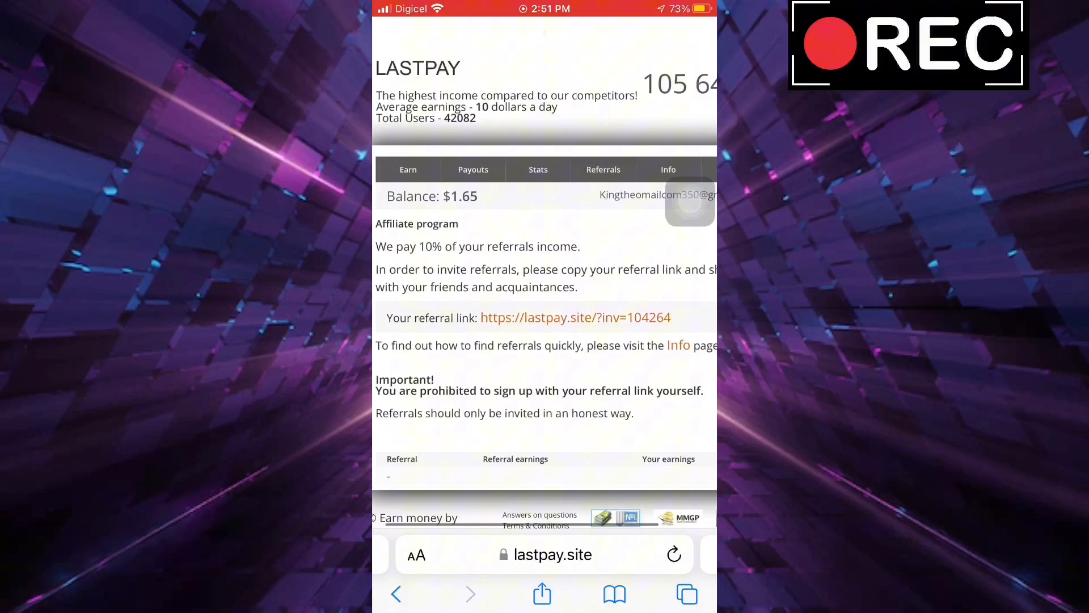
pyautogui.scroll(3)
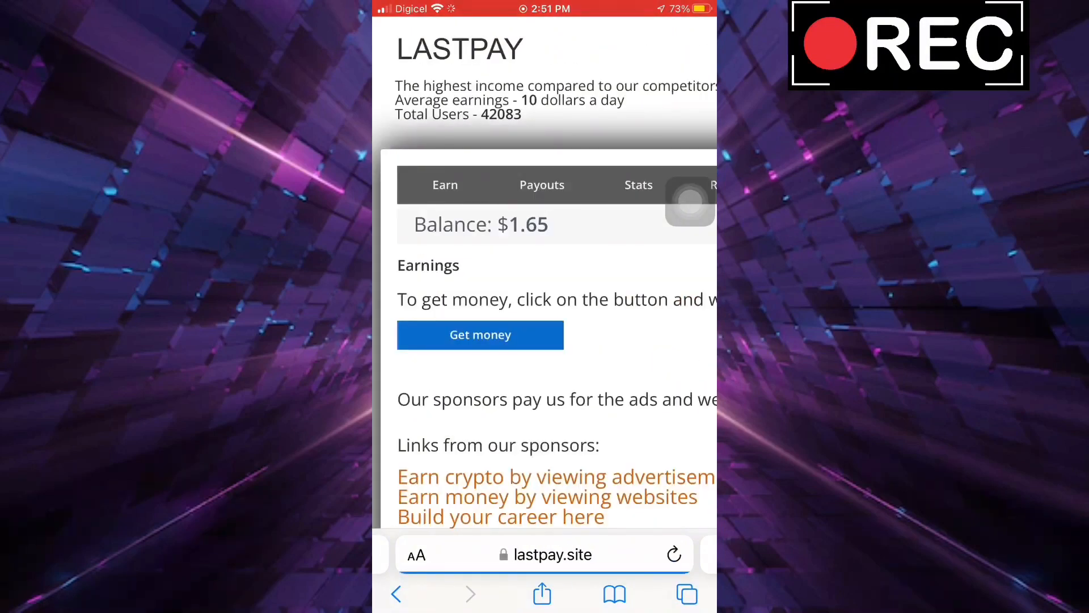
pyautogui.scroll(-3)
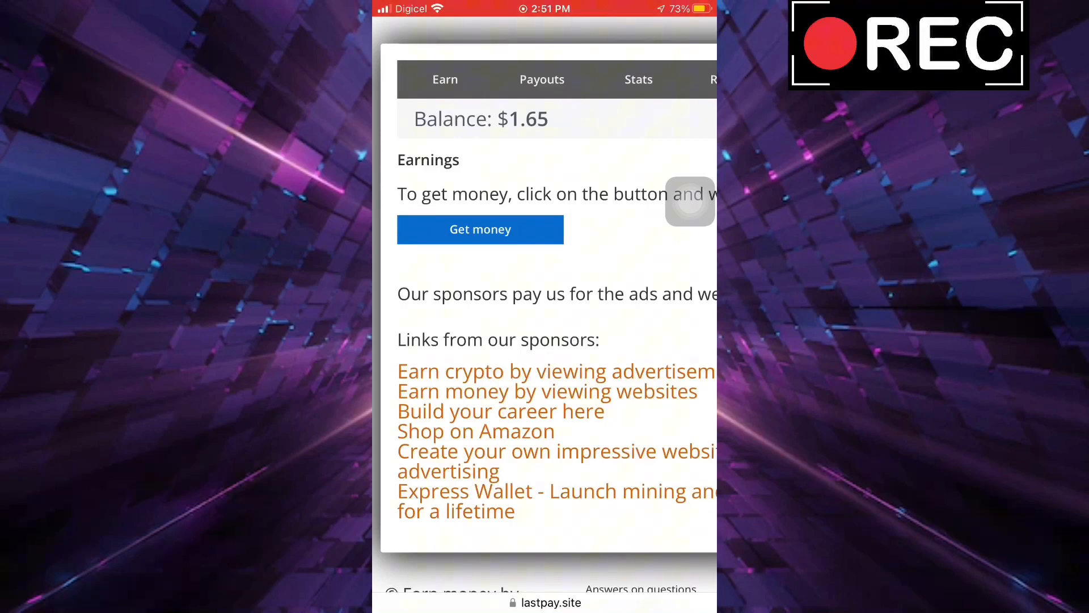
pyautogui.click(480, 229)
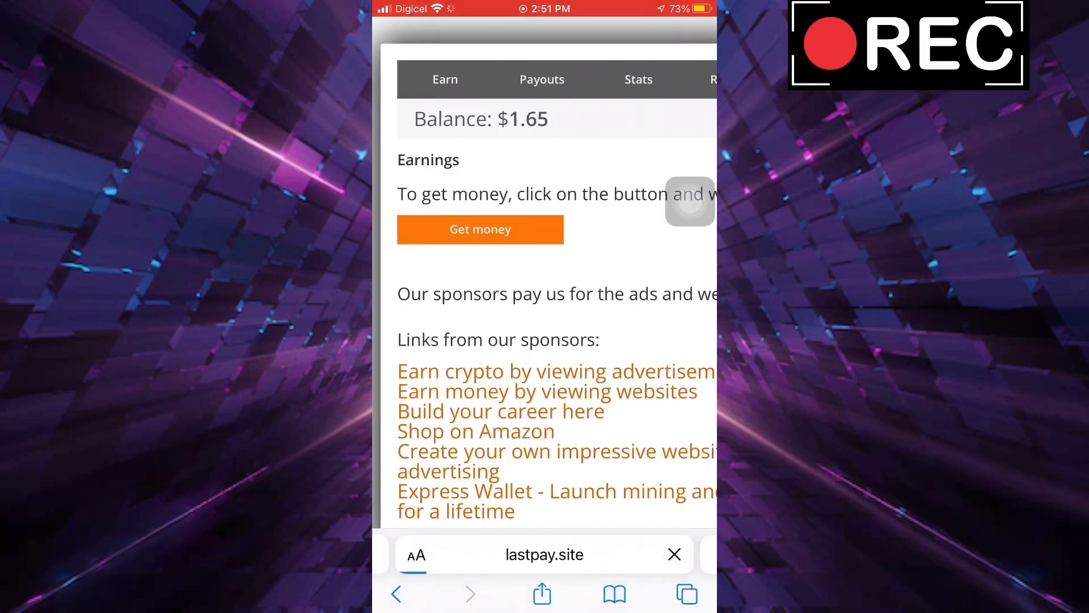
pyautogui.click(480, 229)
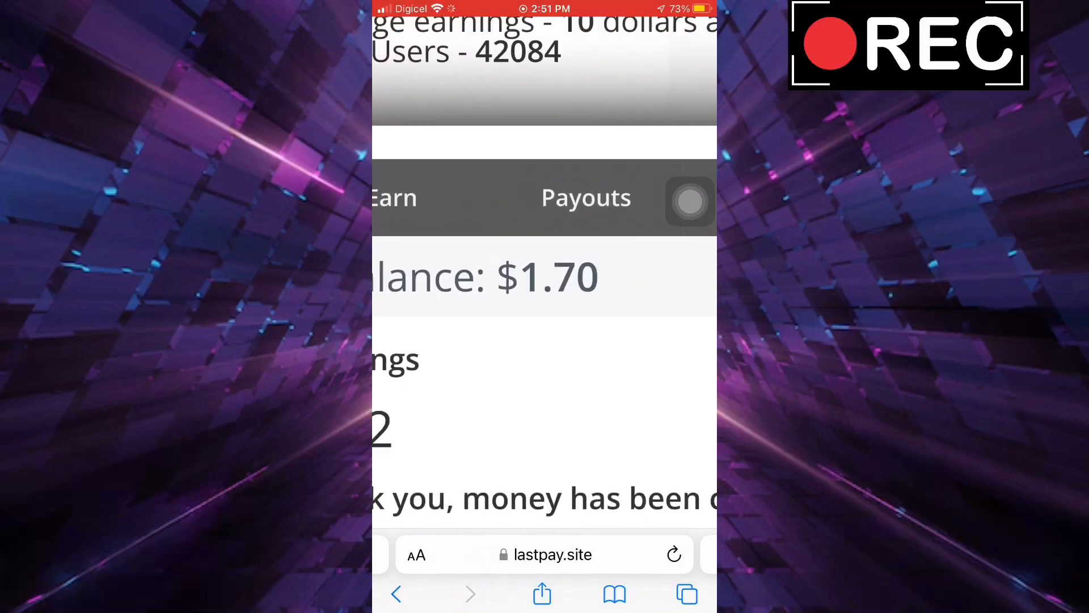
# Step: Play the sponsor video until credited, raising the balance to $1.70
pyautogui.scroll(-3)
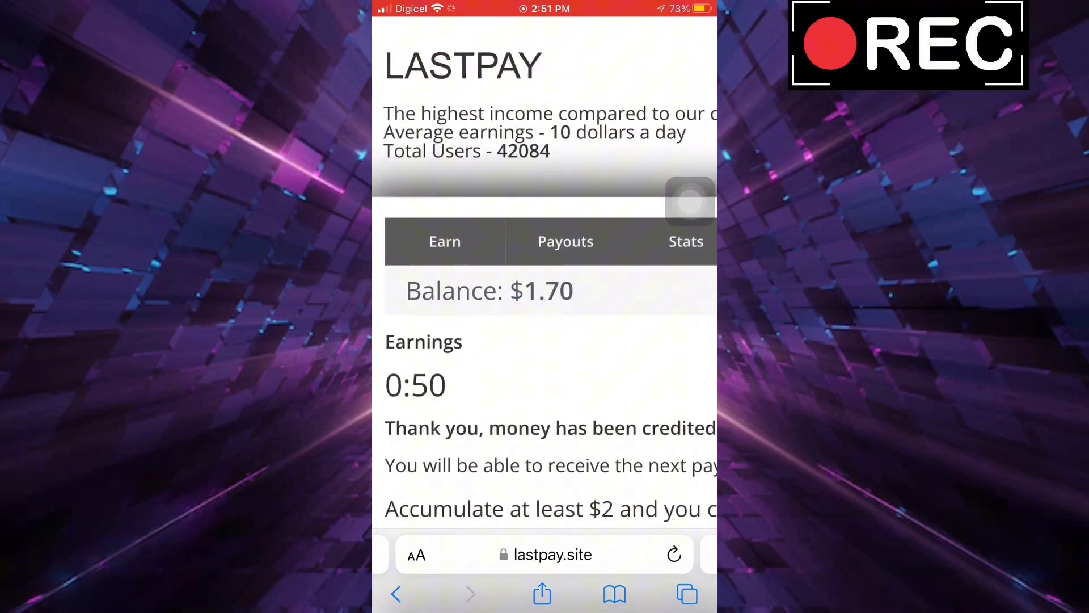
pyautogui.scroll(-3)
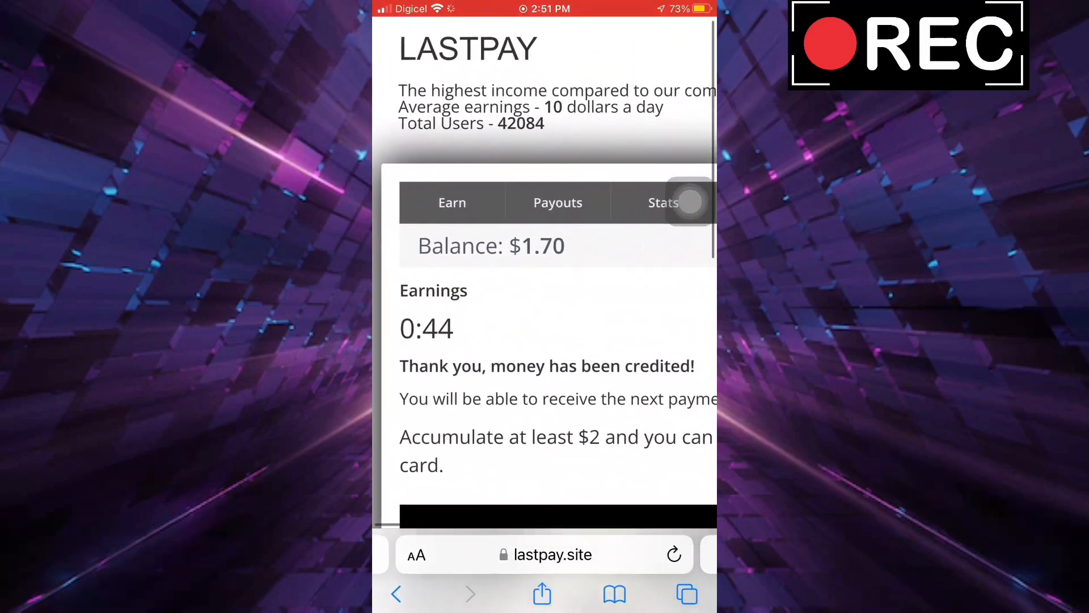
pyautogui.scroll(3)
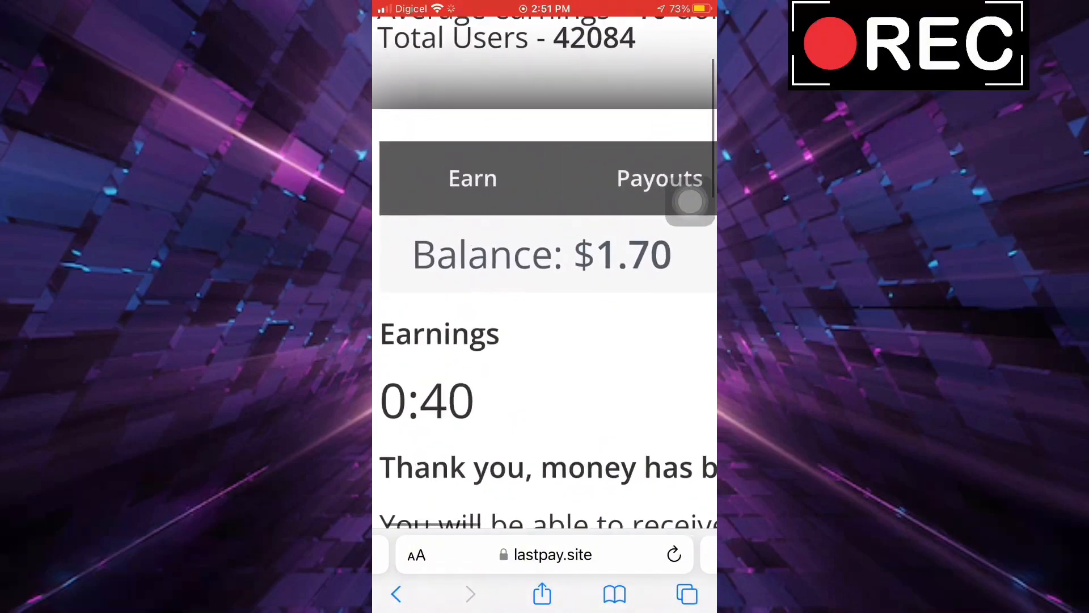
pyautogui.scroll(3)
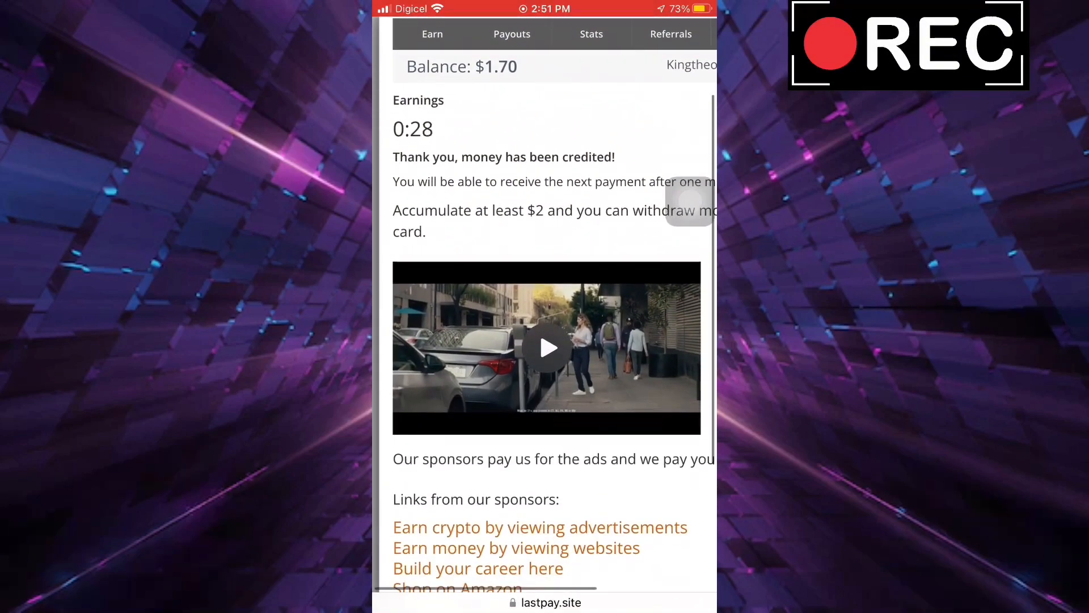
pyautogui.click(547, 347)
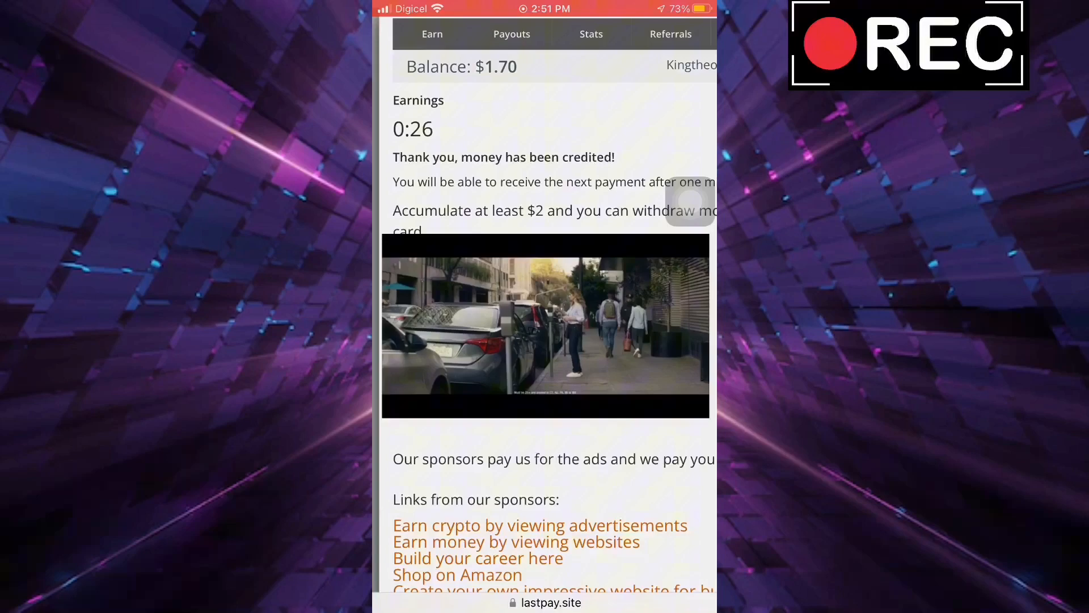
pyautogui.scroll(3)
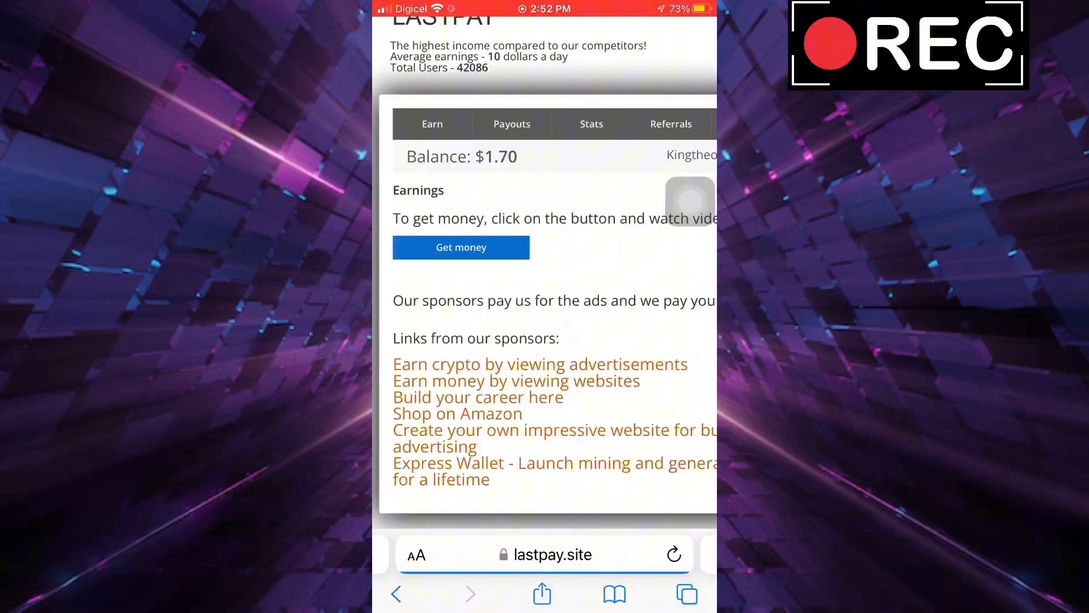
# Step: Collect two more Get money ad payments to reach $1.80 and view the Payouts page
pyautogui.click(460, 247)
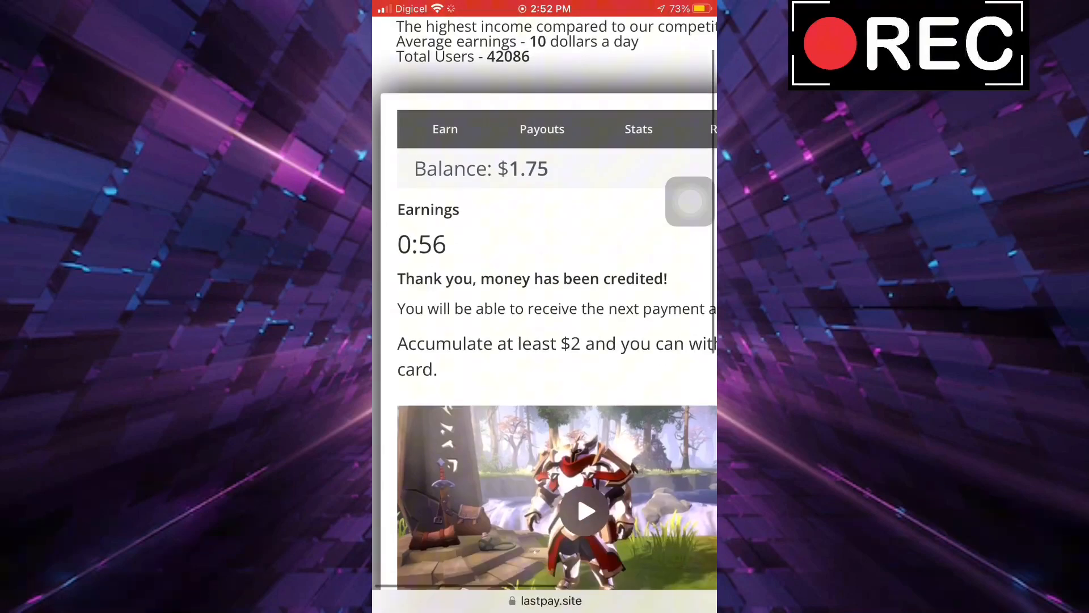
pyautogui.scroll(-3)
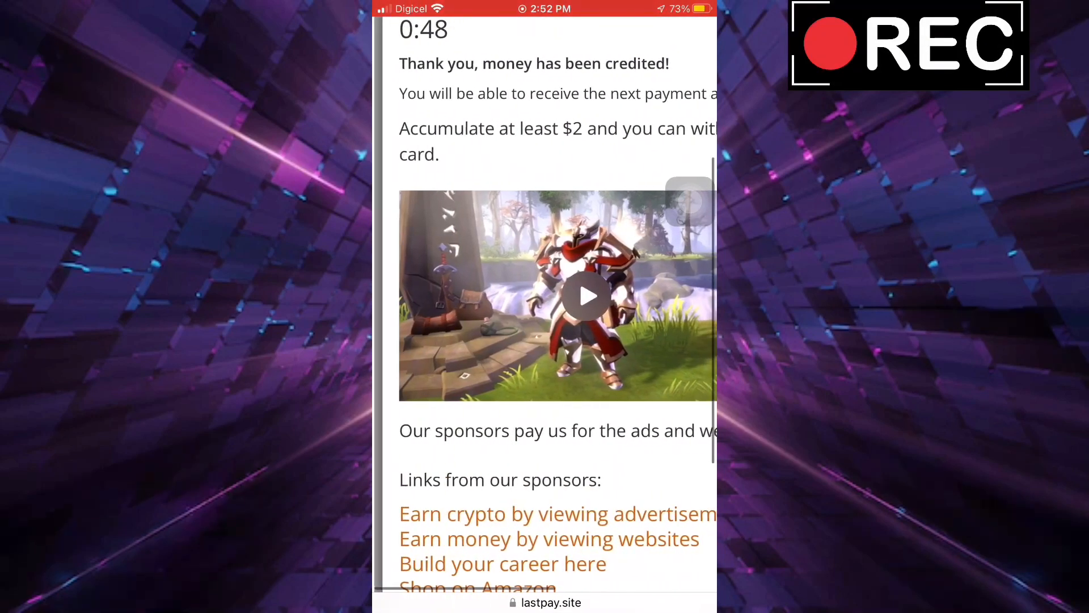
pyautogui.click(586, 295)
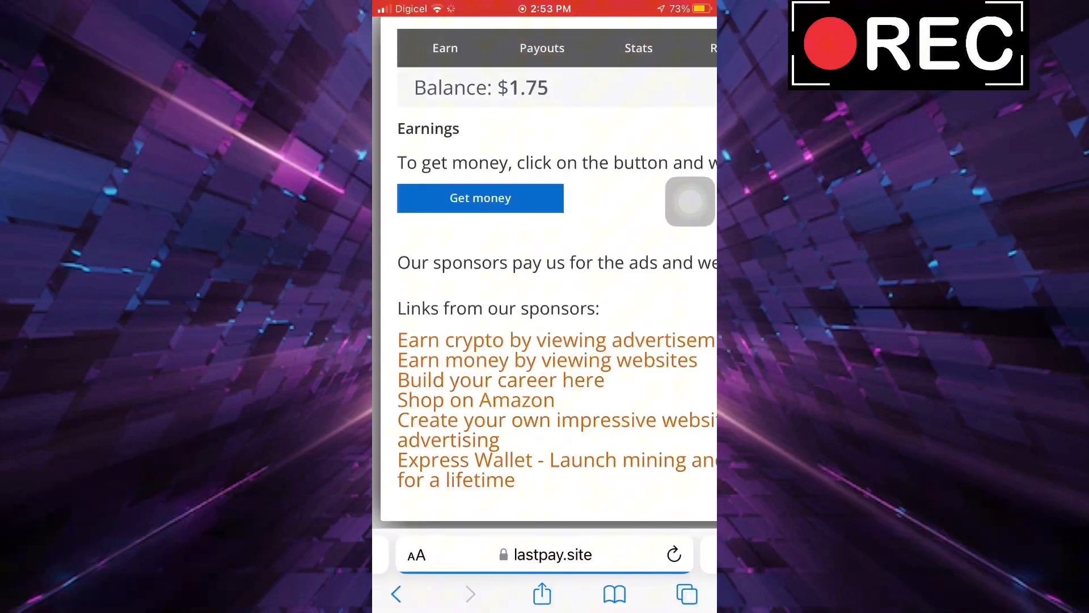
pyautogui.click(480, 198)
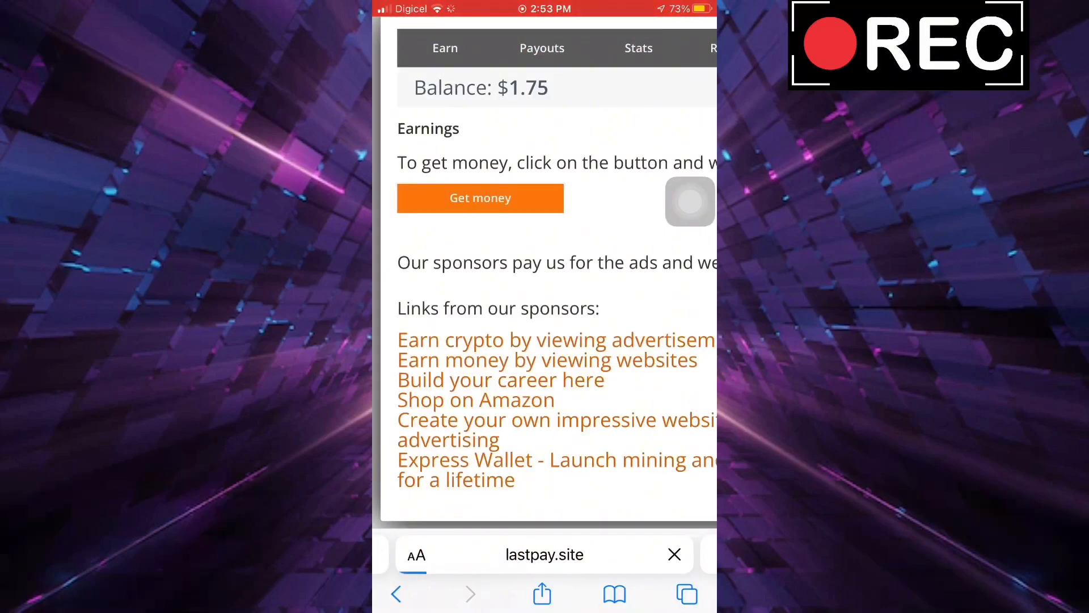
pyautogui.click(480, 198)
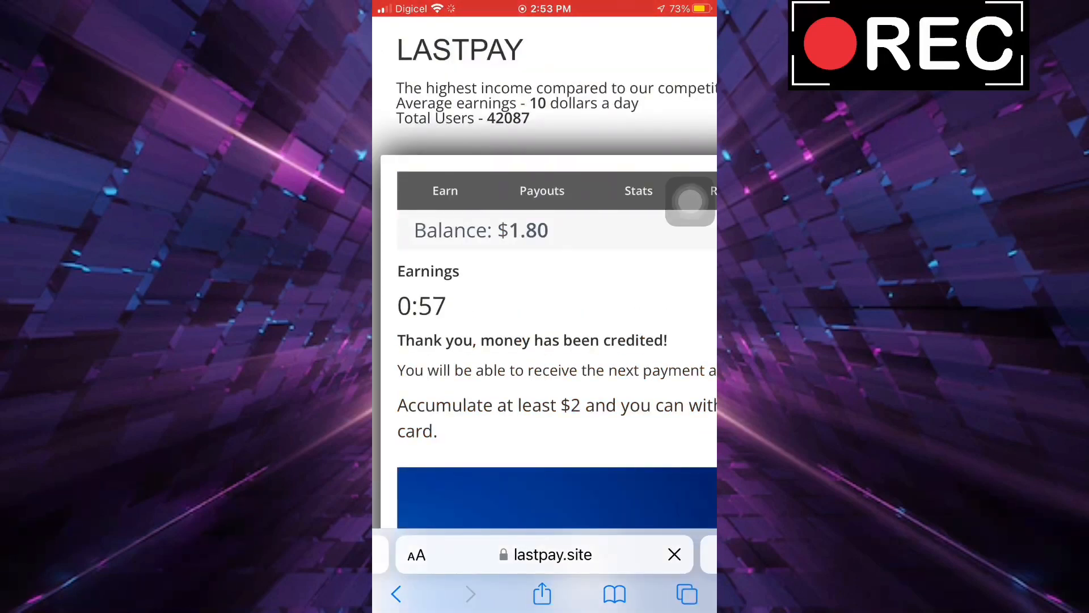
pyautogui.scroll(-3)
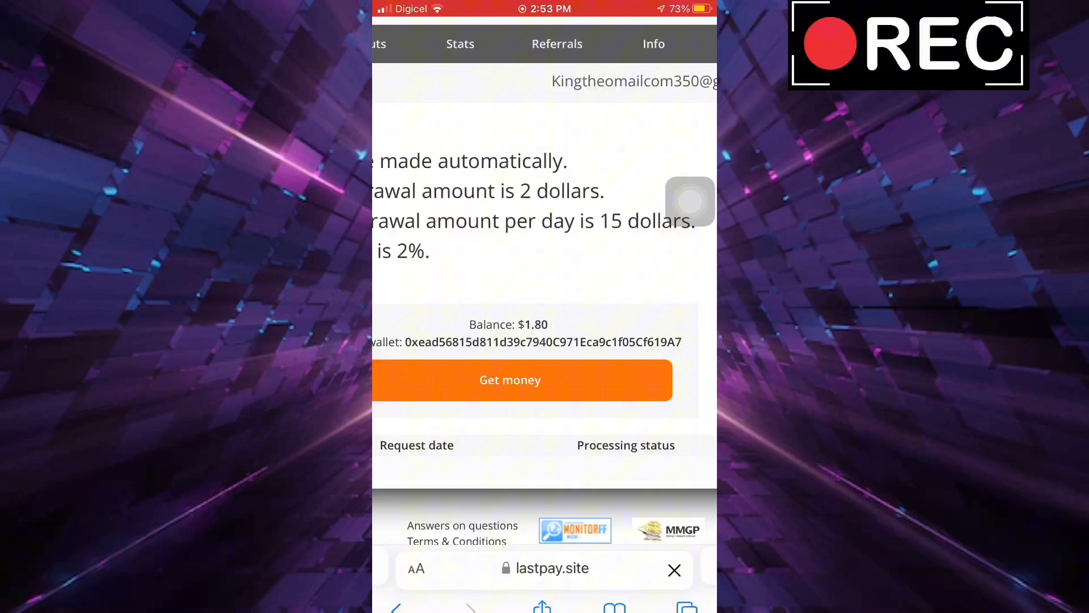
pyautogui.scroll(3)
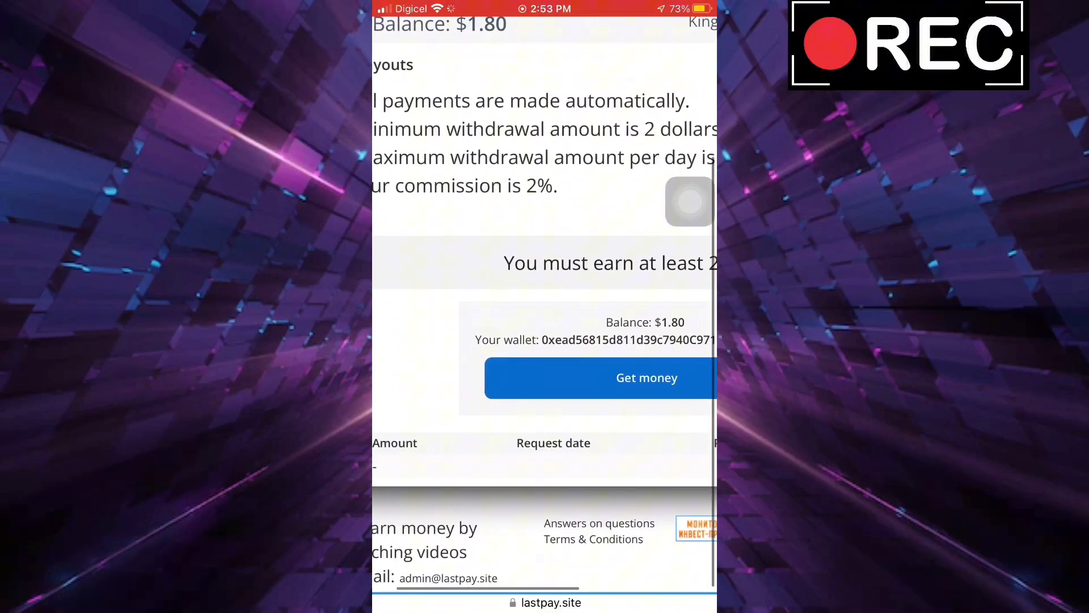
pyautogui.scroll(-3)
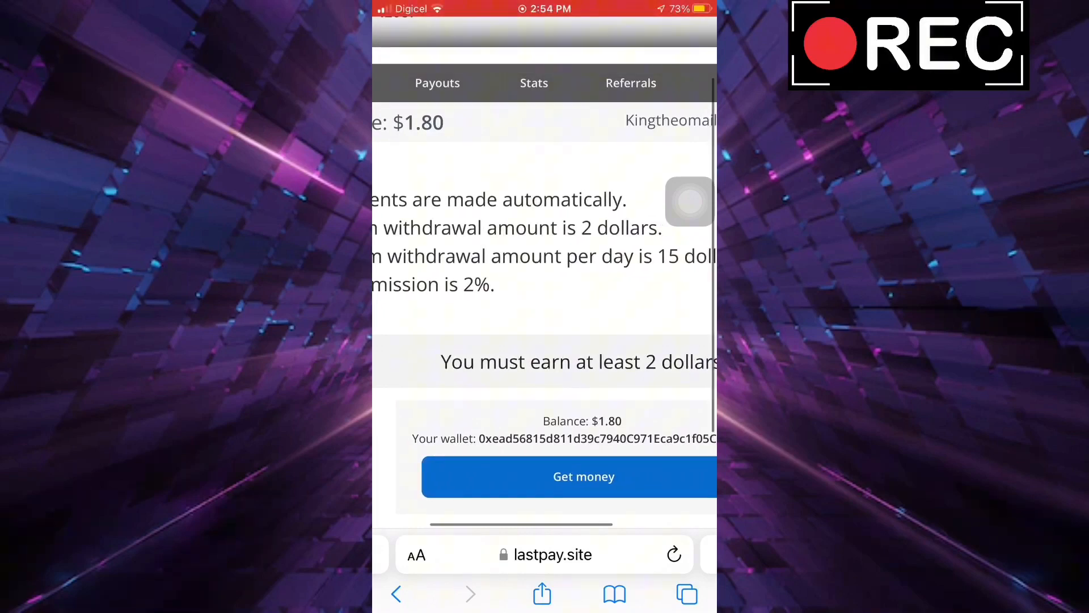
pyautogui.scroll(-3)
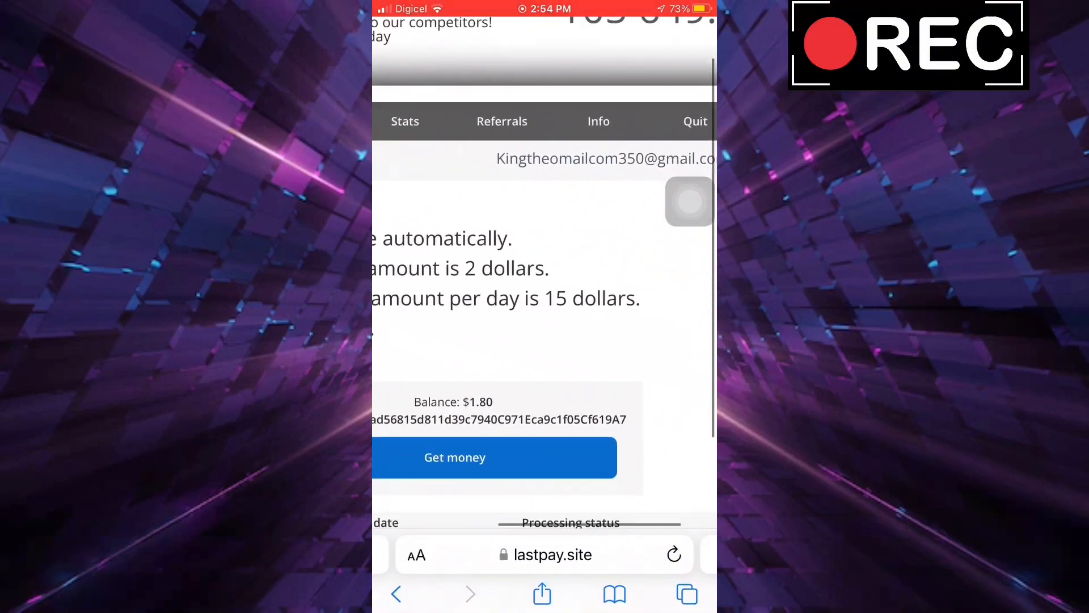
pyautogui.scroll(3)
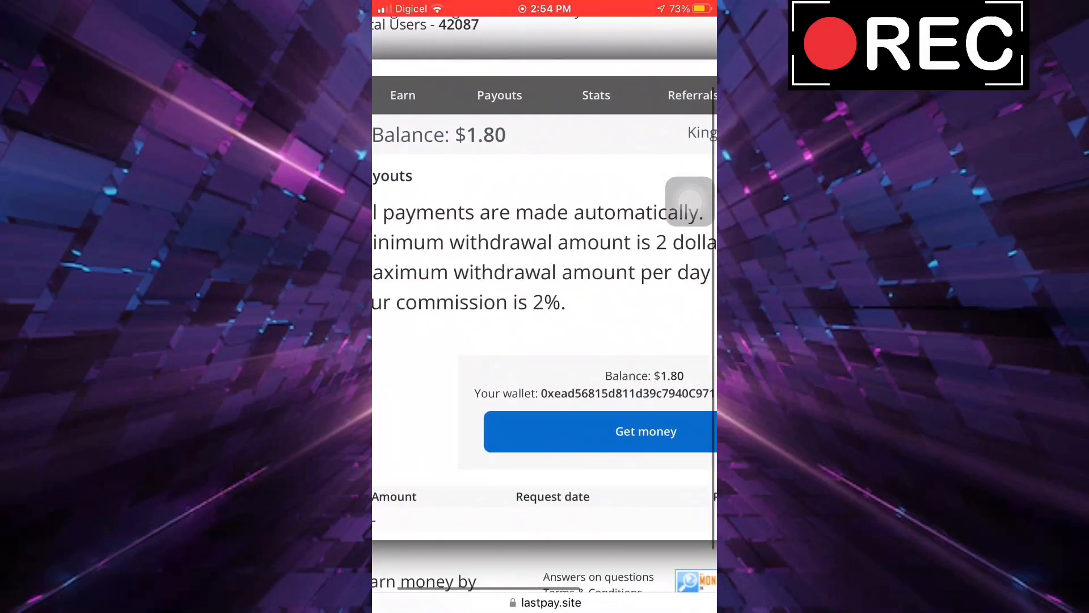